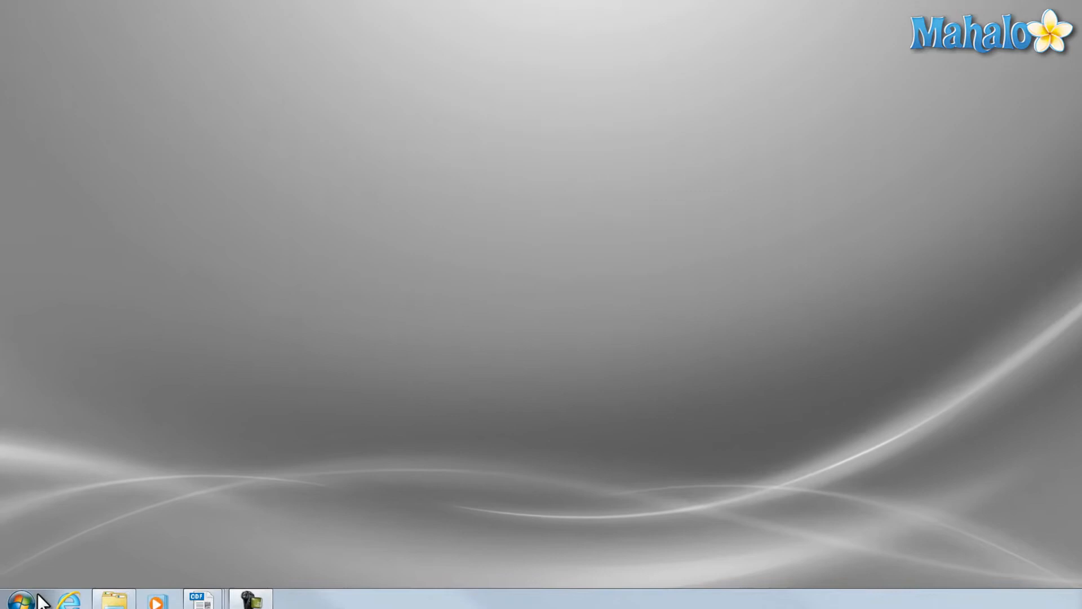
# - Launch Windows Media Center from All Programs in the Start menu
pyautogui.click(17, 600)
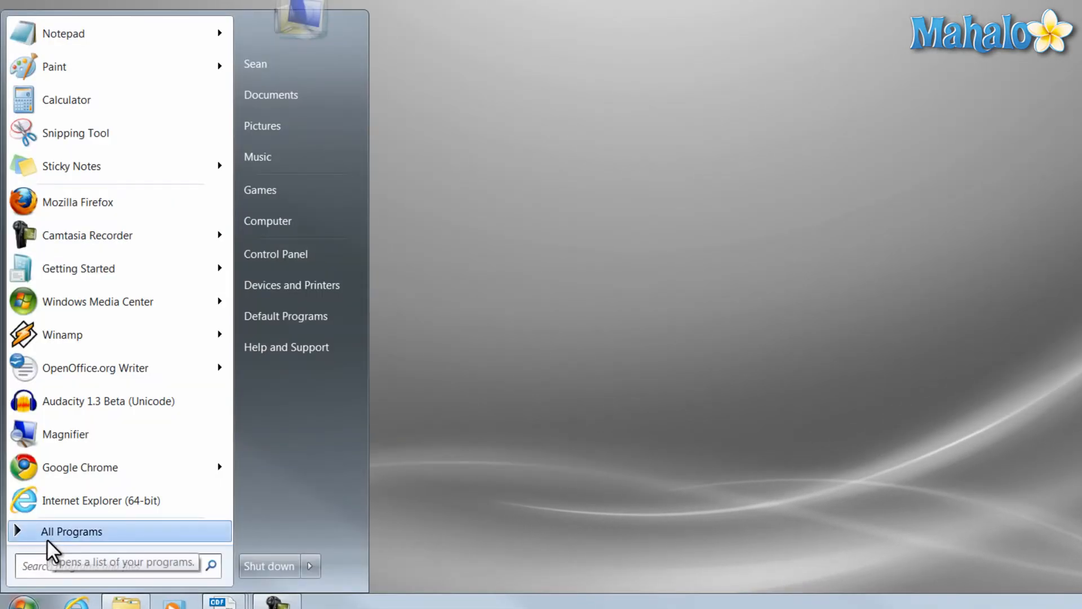
pyautogui.click(72, 531)
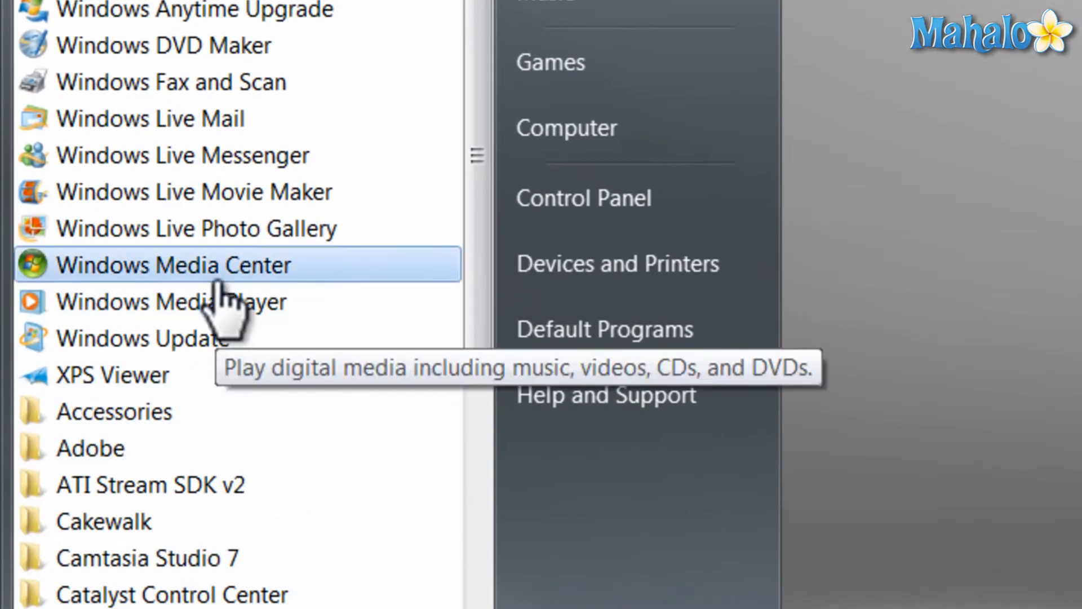
pyautogui.scroll(-3)
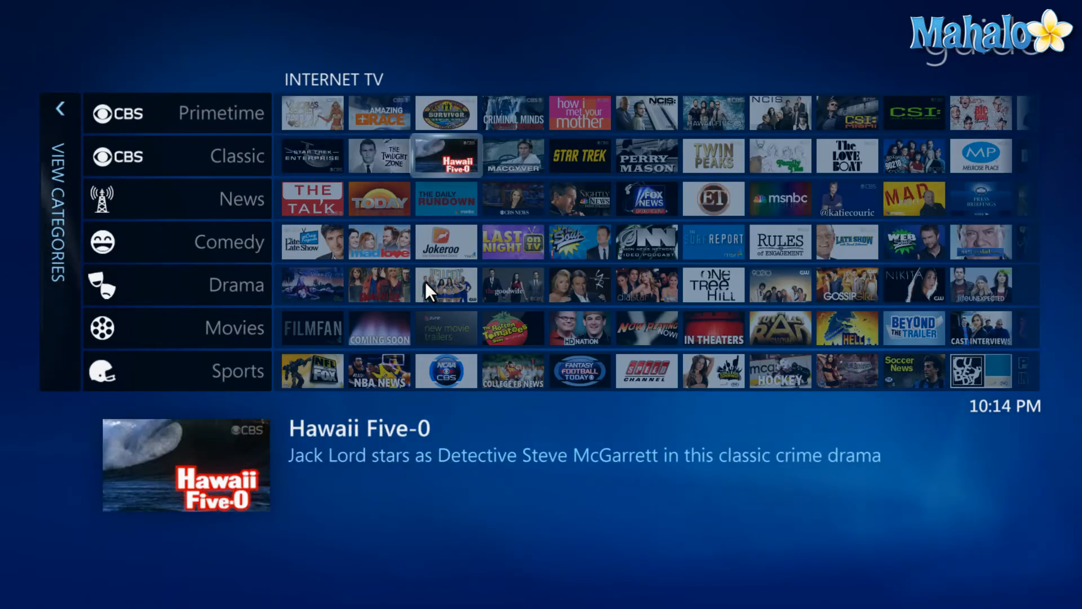
# - Enter Internet TV to browse show rows like Primetime, News, Comedy and Sports
pyautogui.click(512, 242)
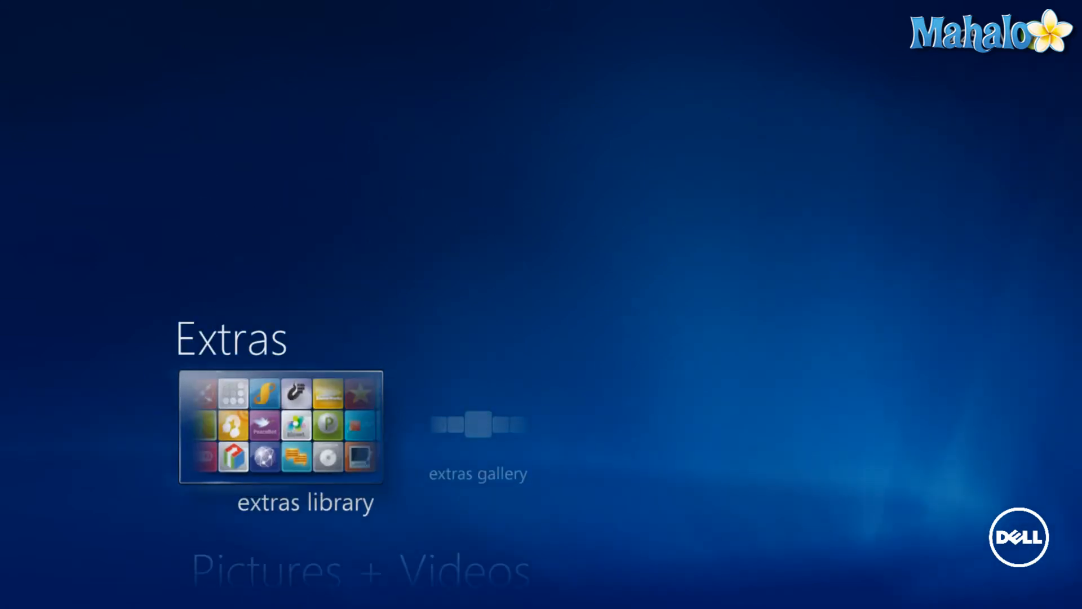
# - Scroll the main menu down through Extras, Pictures + Videos, Music to Movies
pyautogui.scroll(-3)
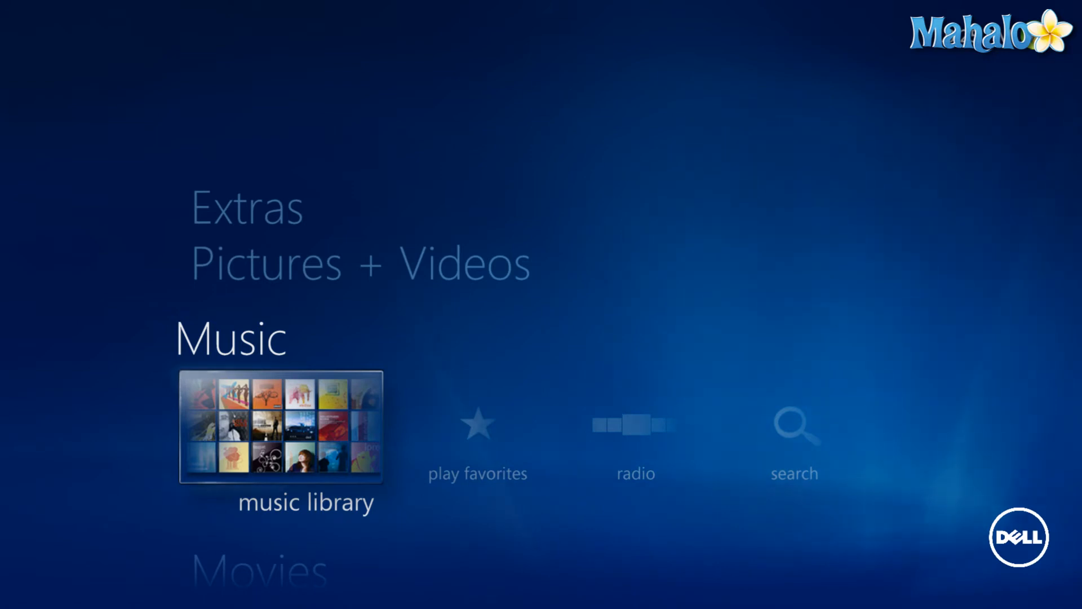
pyautogui.scroll(-3)
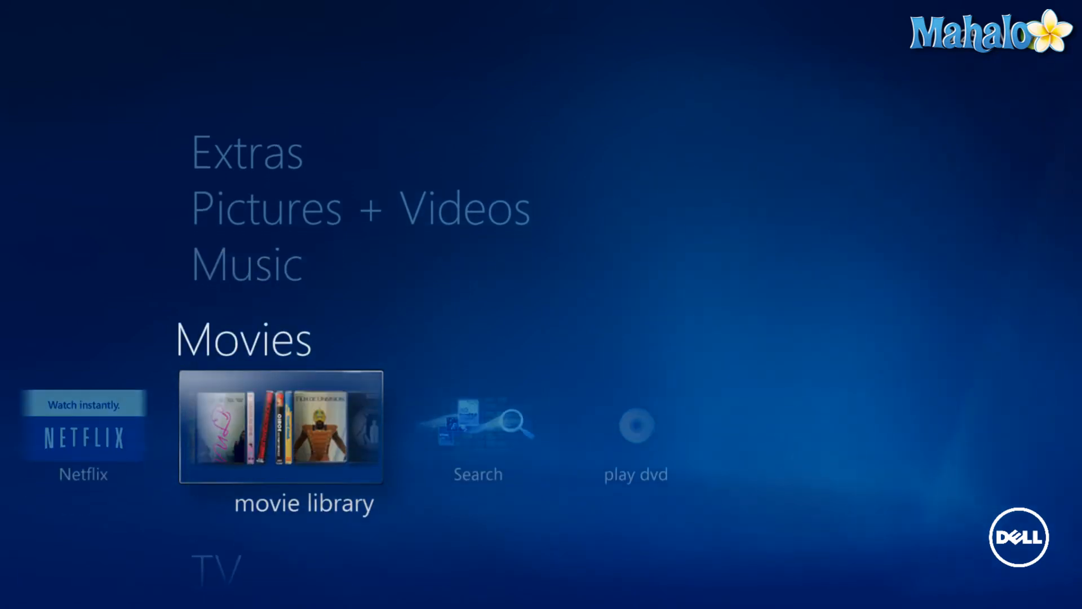